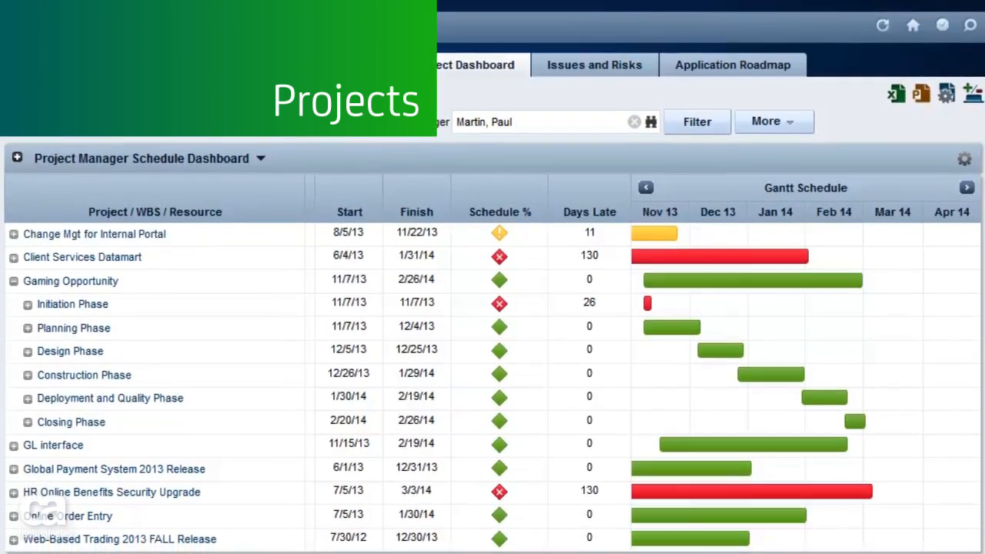
Scroll down to reveal the Resource Forecasted Utilization monthly hours chart and allocations table.
{"action": "scroll", "scroll_direction": "down", "scroll_amount": 3}
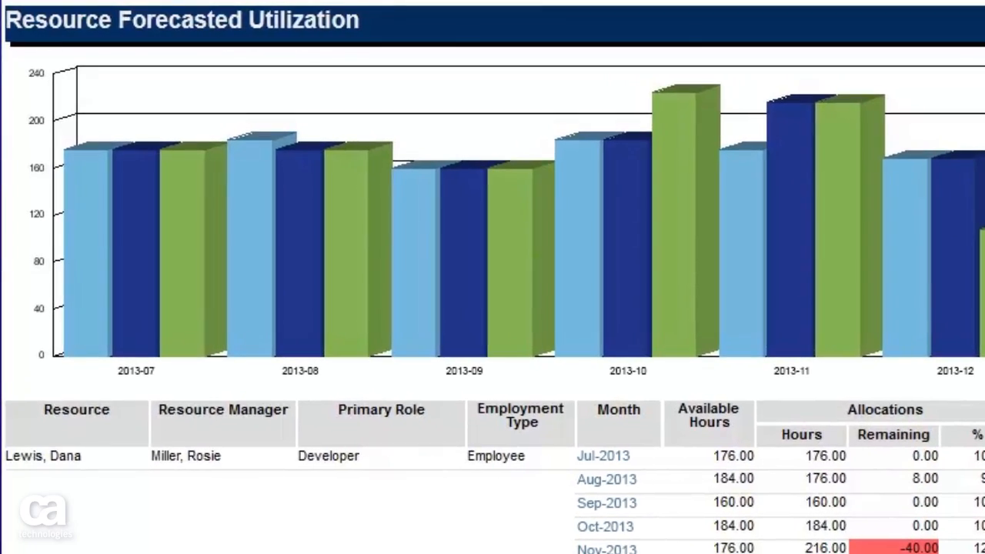
Show the Mobile Time Manager home tiles and its menu of timesheet sections, settings and logout.
{"action": "left_click", "coordinate": [540, 24]}
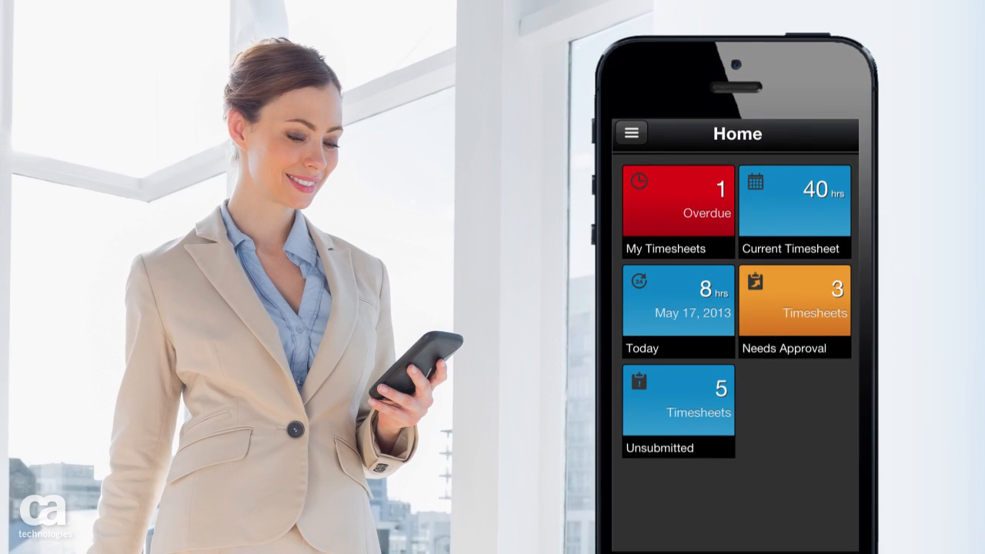
{"action": "left_click", "coordinate": [631, 132]}
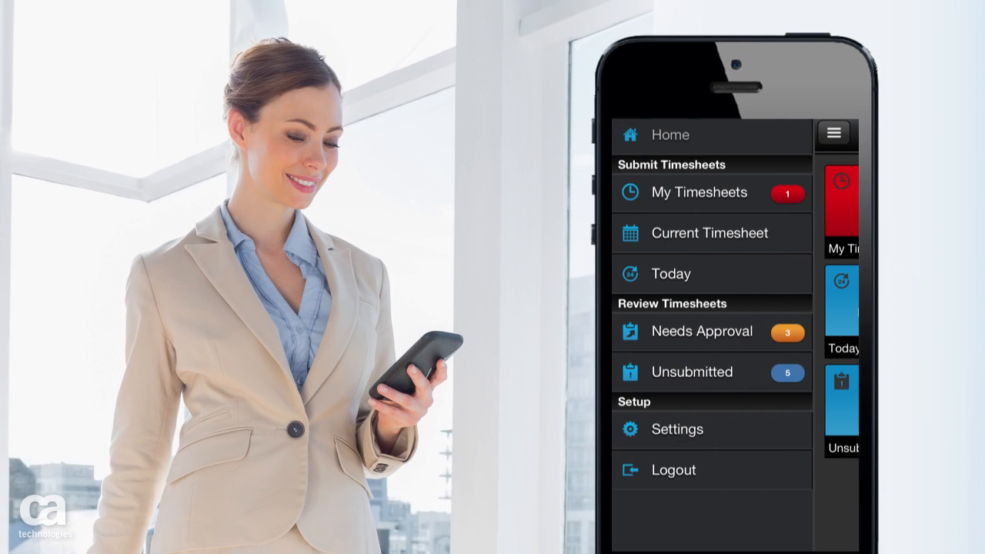